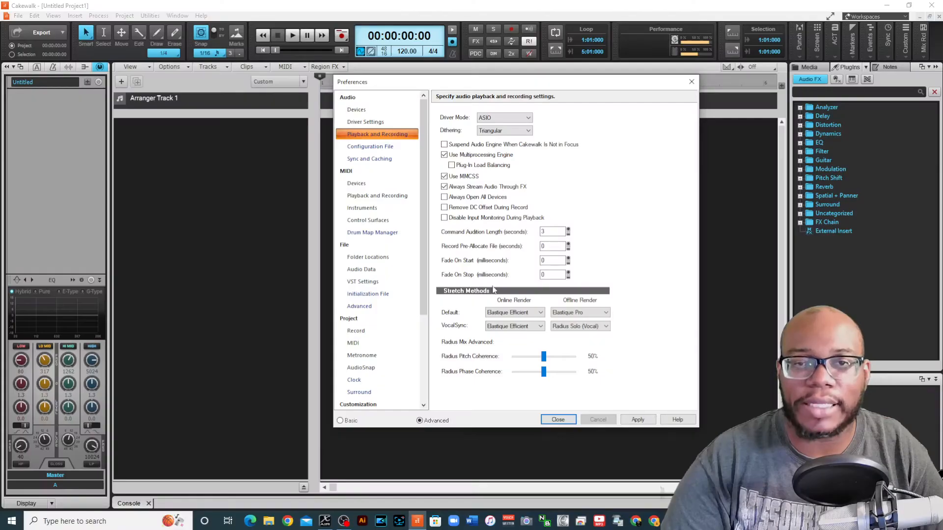
Close the audio playback and recording Preferences dialog
left_click(558, 419)
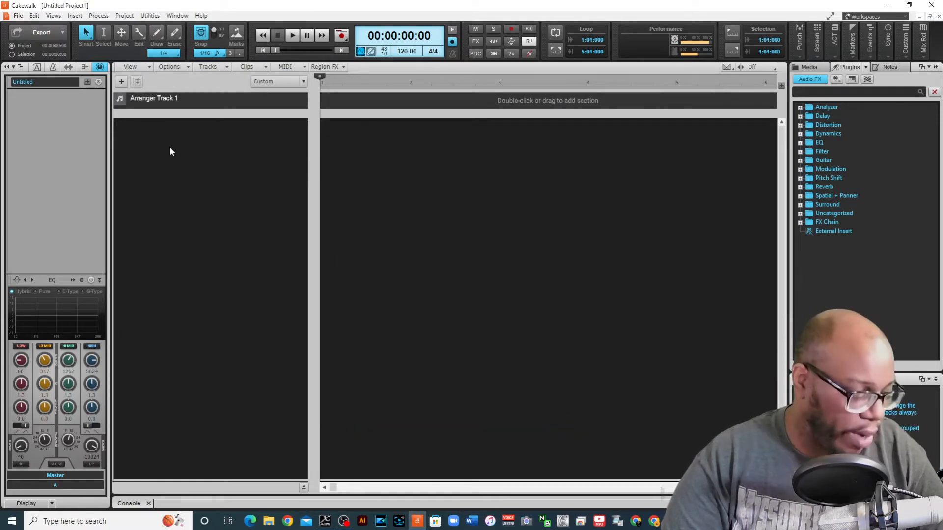
Insert audio Track 1 and expand its header to show input and Master output routing
left_click(120, 81)
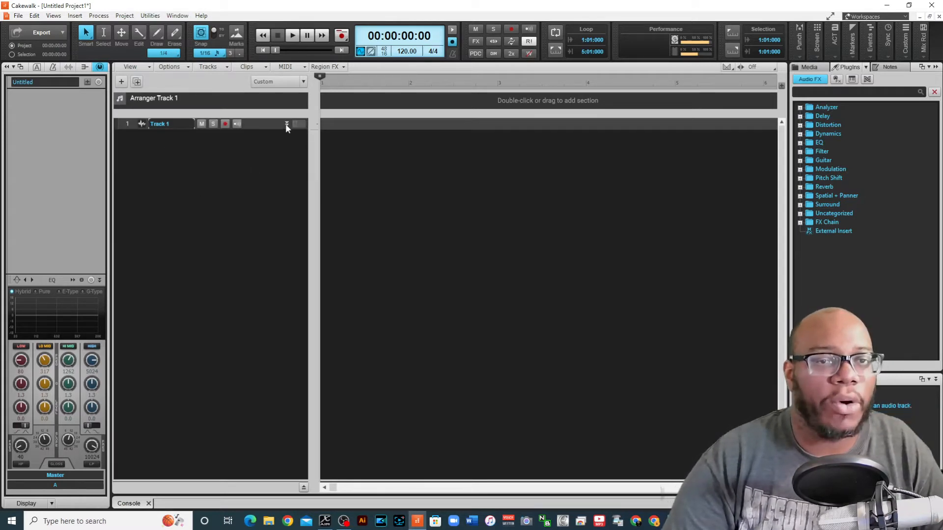
left_click(75, 15)
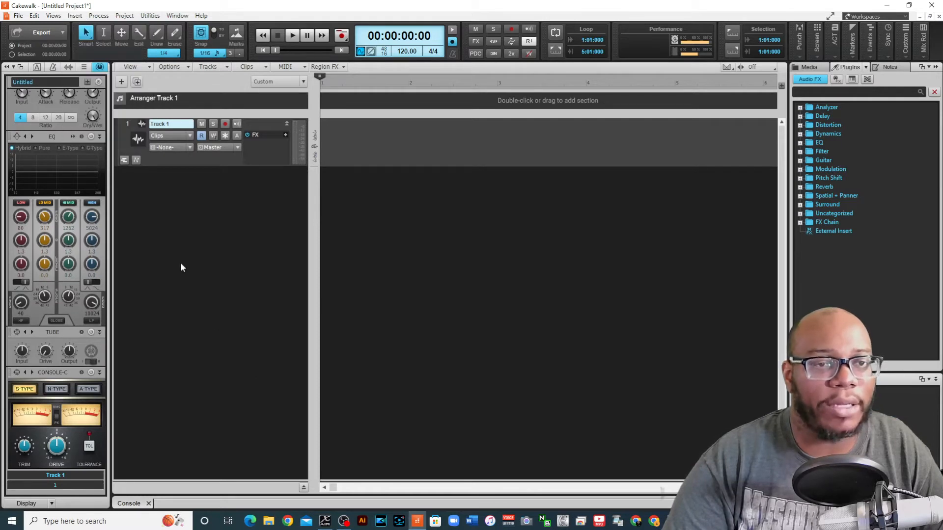
right_click(183, 267)
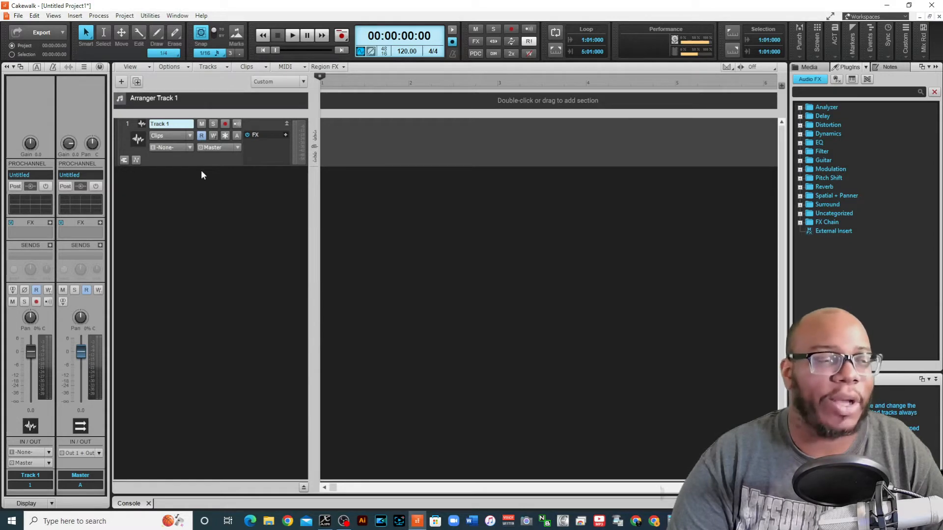
mouse_move(188, 165)
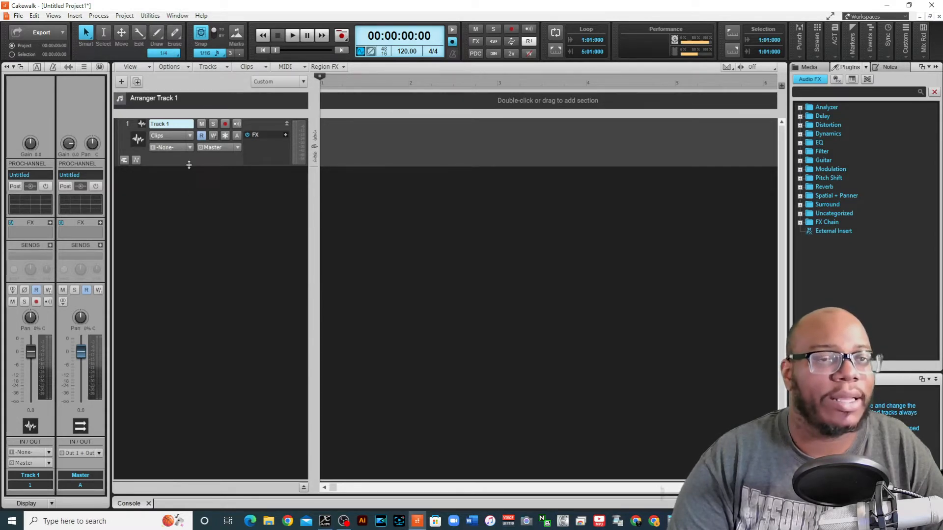
mouse_move(211, 148)
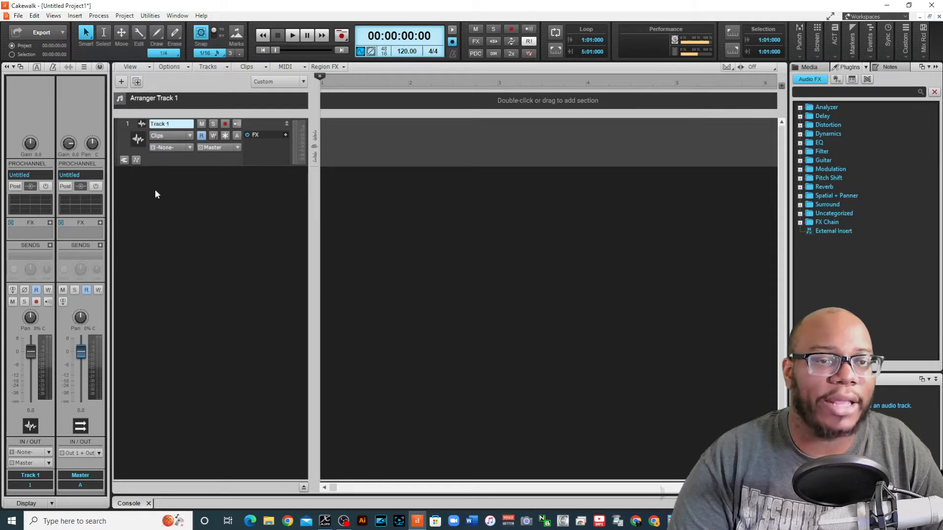
Set Track 1's input to X-AIR ASIO Driver In 12
left_click(127, 124)
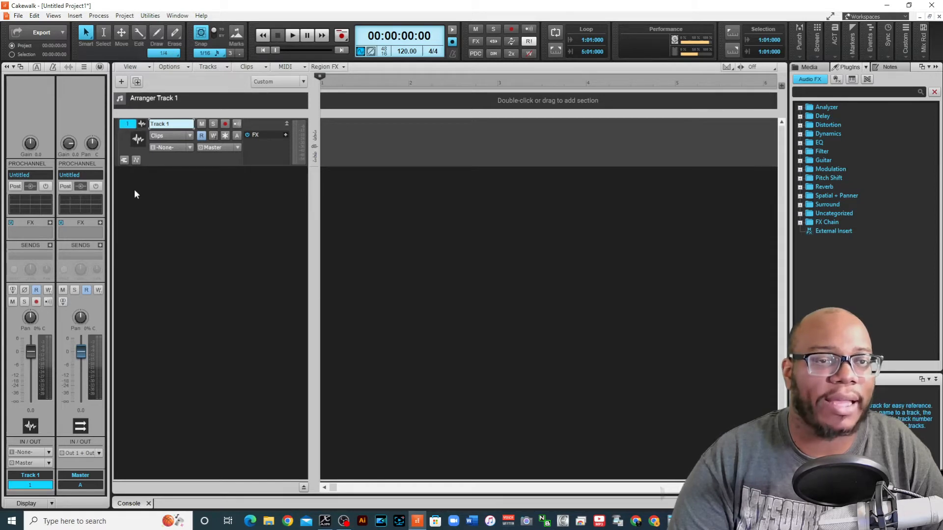
mouse_move(48, 458)
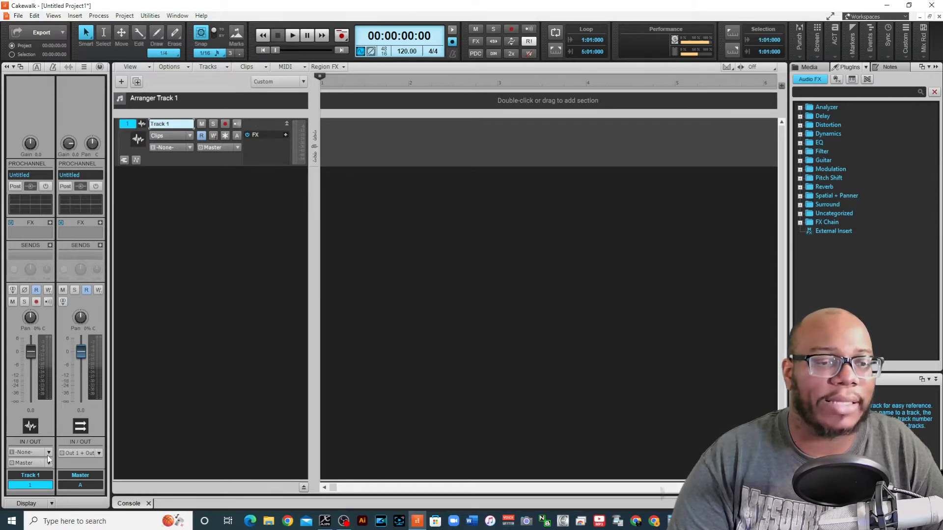
left_click(29, 453)
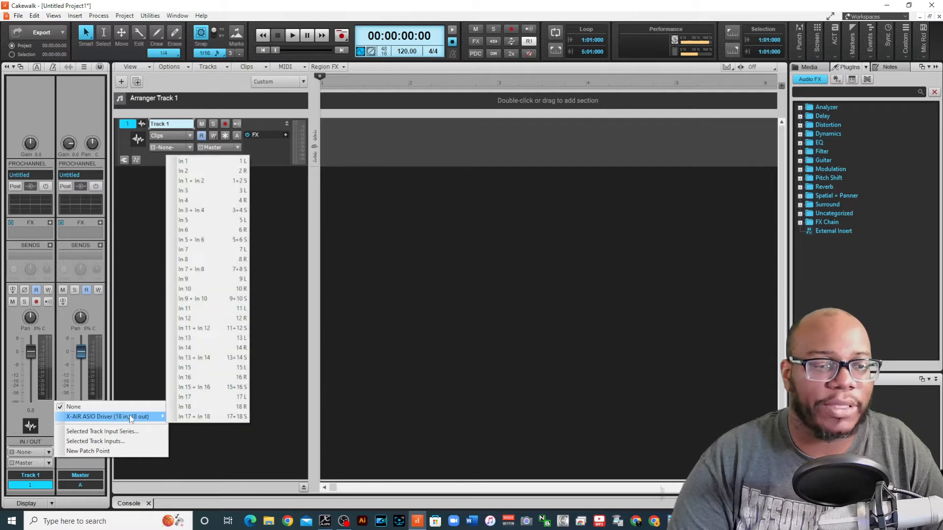
mouse_move(185, 308)
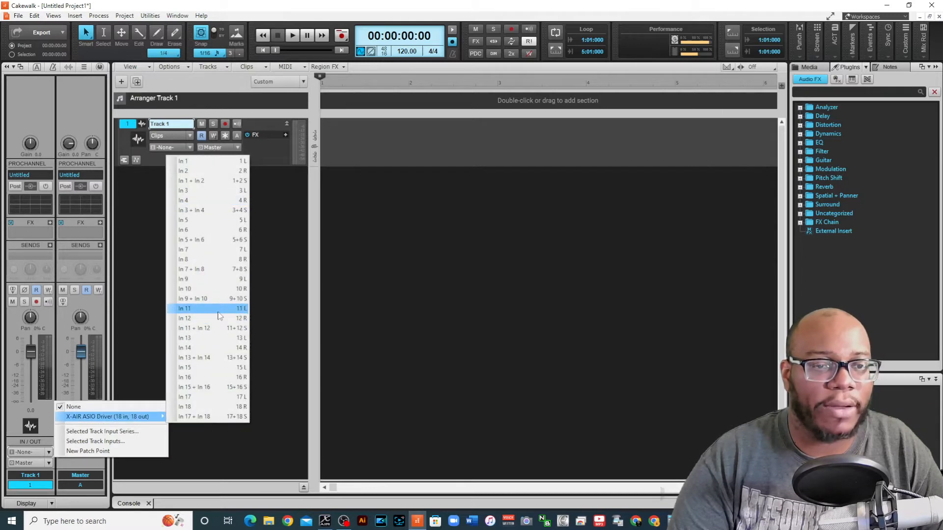
left_click(185, 318)
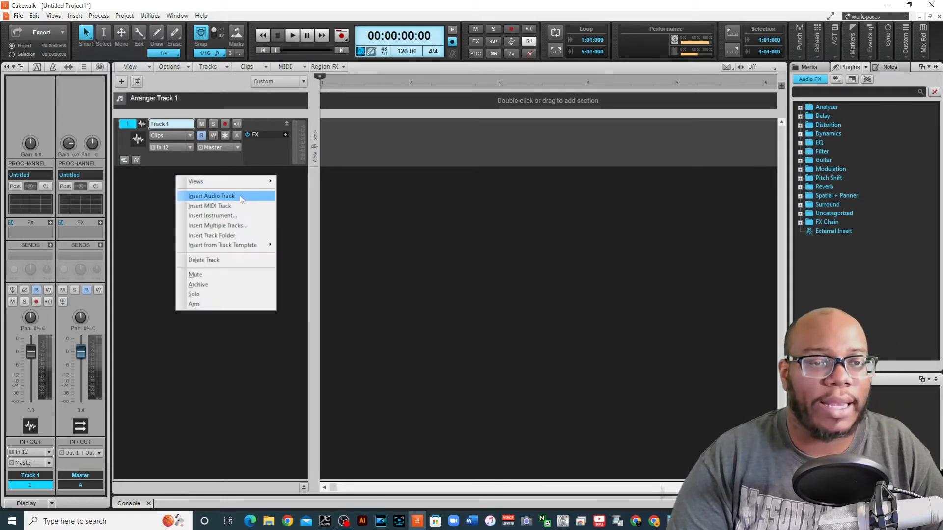
Insert audio Track 2 with input X-AIR ASIO Driver In 11 + In 12
left_click(211, 195)
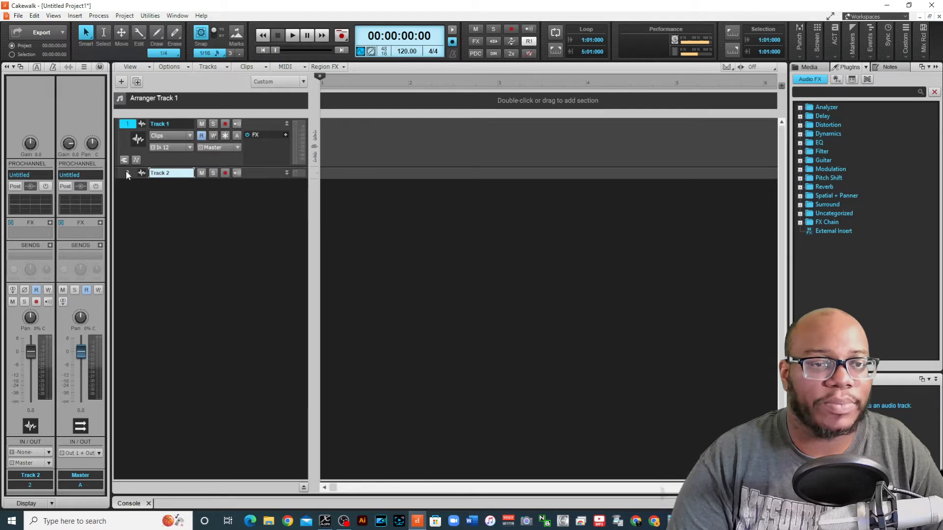
left_click(48, 452)
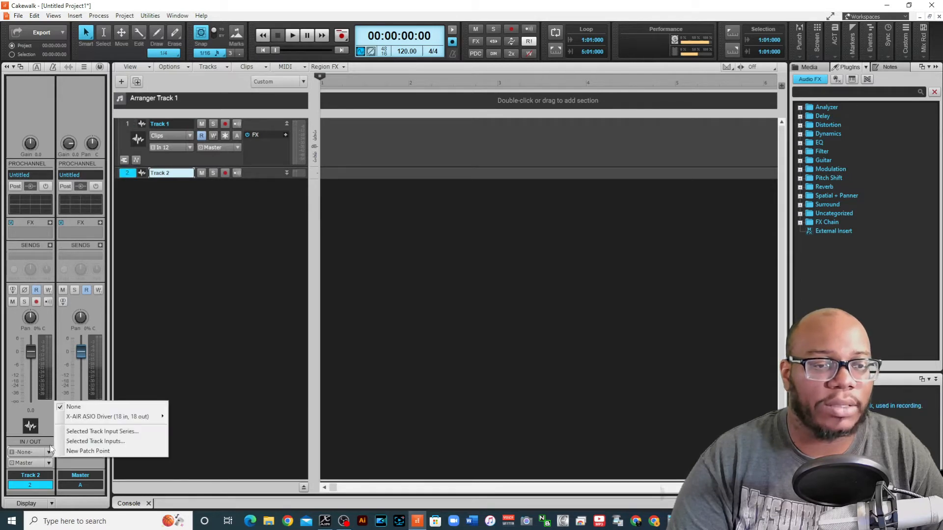
mouse_move(108, 416)
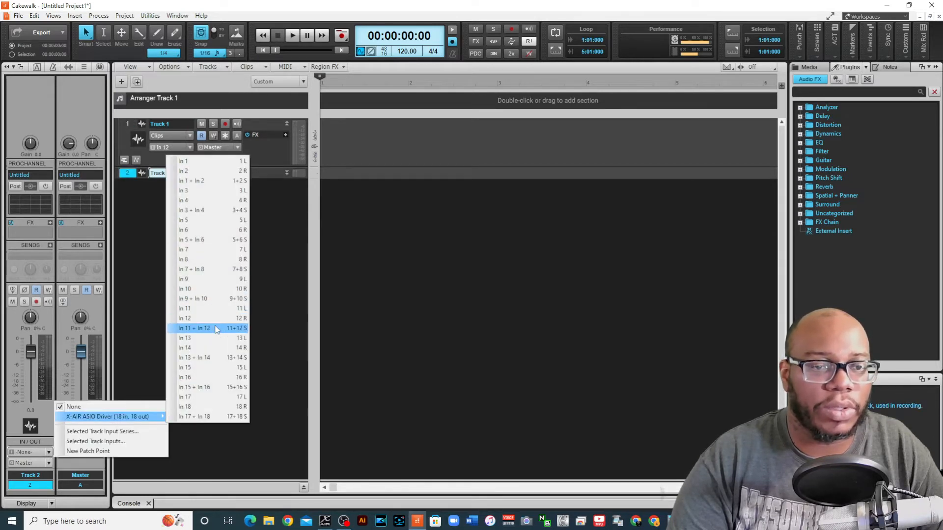
left_click(193, 328)
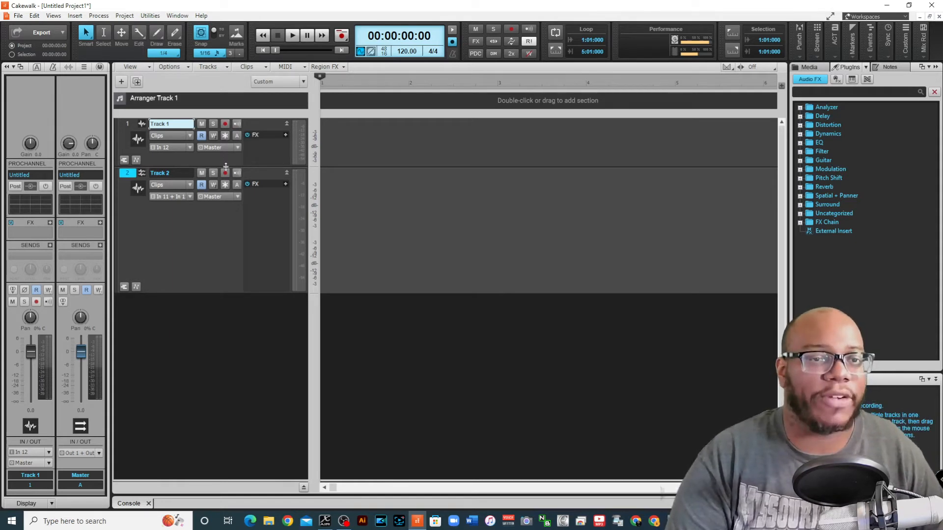
Arm Track 2, record a vocal take as Record 1, then play it back
left_click(225, 173)
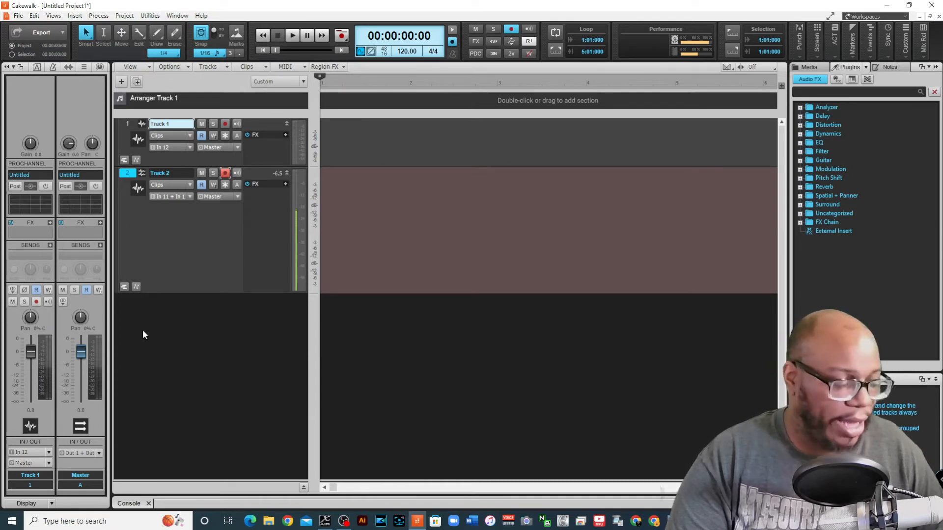
mouse_move(144, 348)
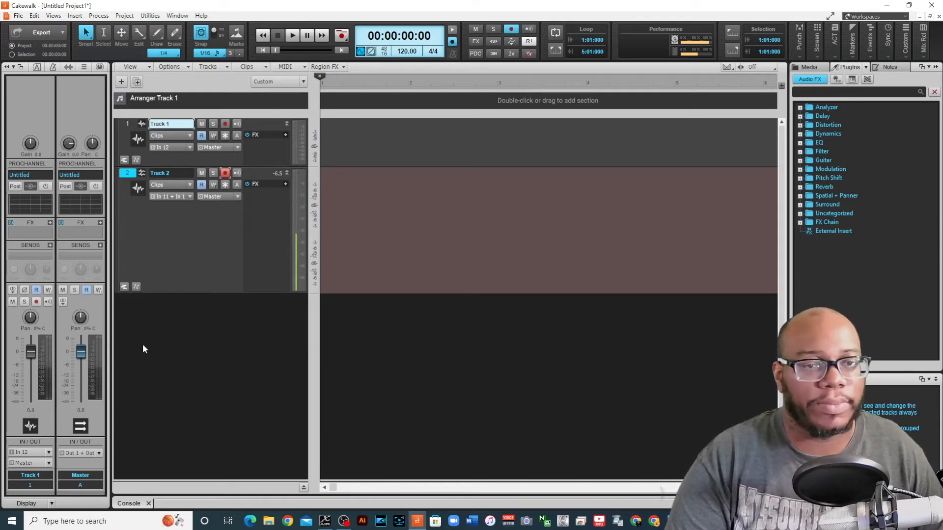
left_click(292, 35)
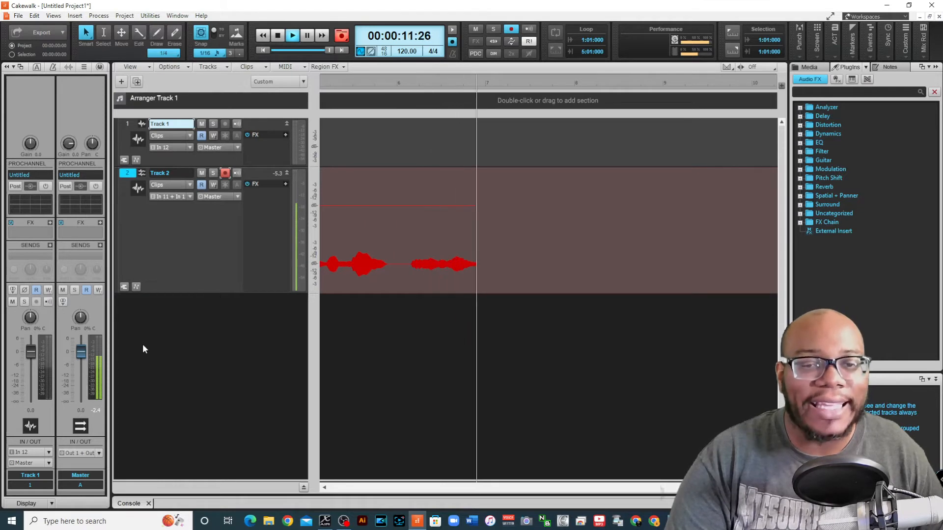
left_click(277, 34)
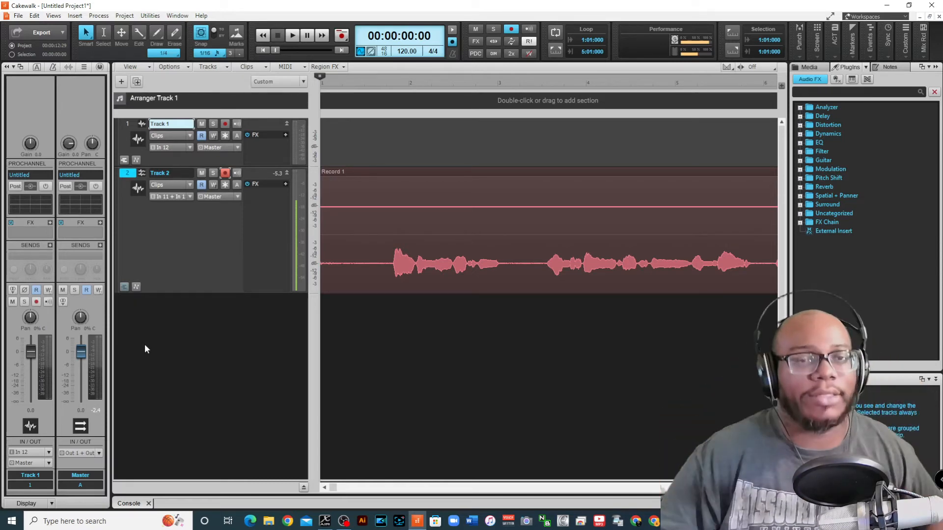
left_click(292, 35)
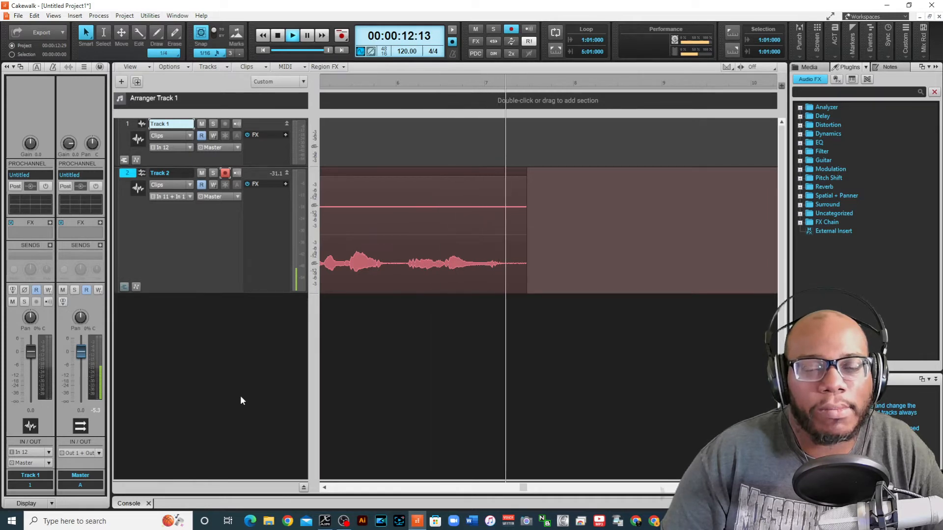
left_click(277, 35)
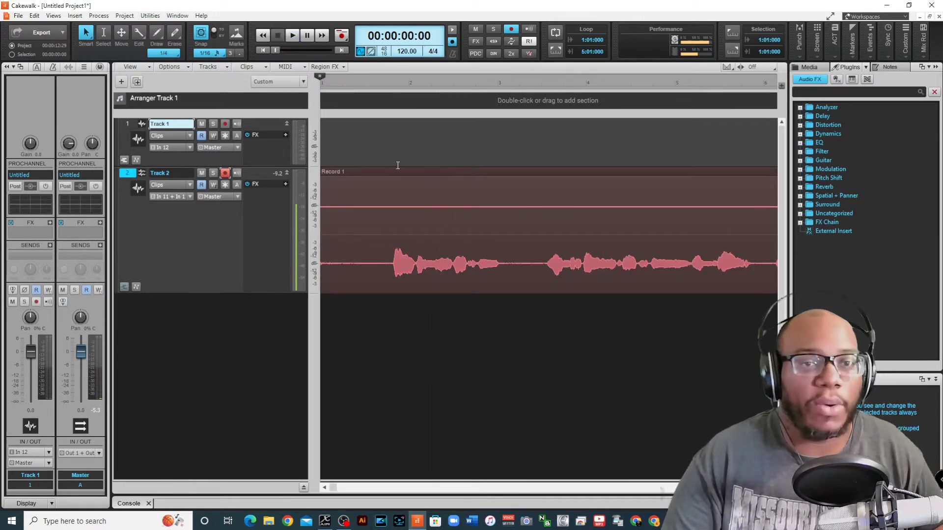
Mute Track 2, arm Track 1, and record a mono vocal take, Record 2
left_click(225, 173)
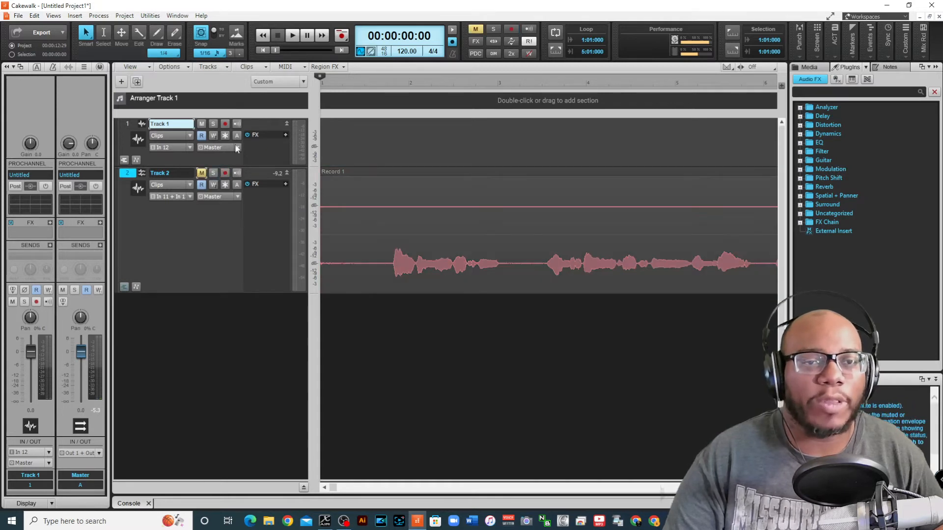
left_click(225, 124)
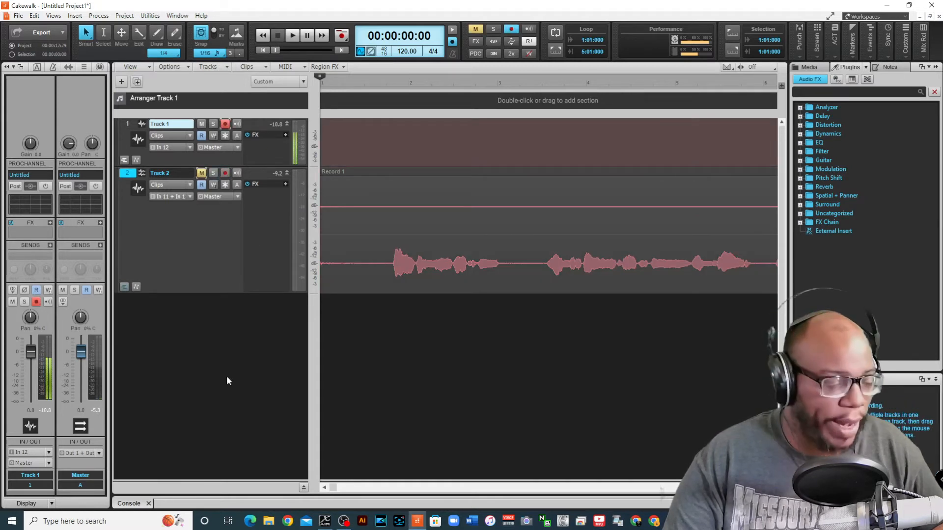
left_click(292, 34)
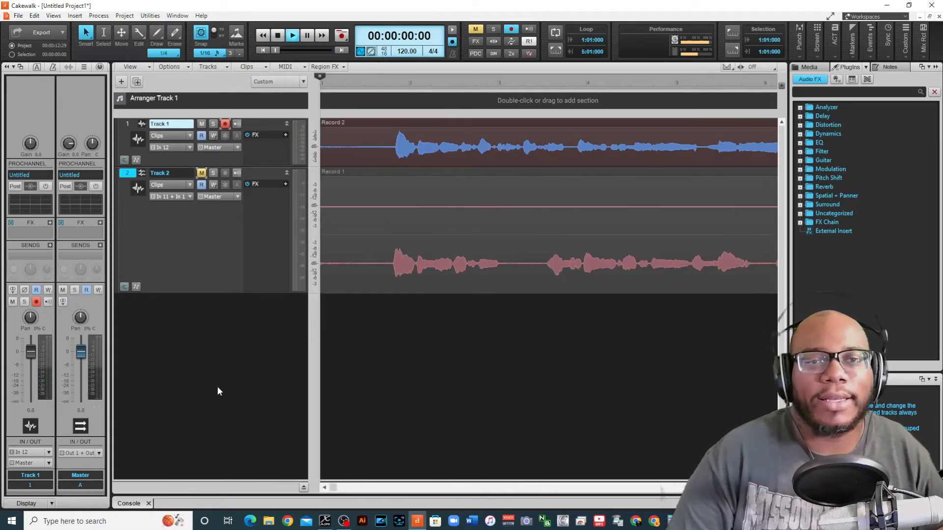
left_click(293, 35)
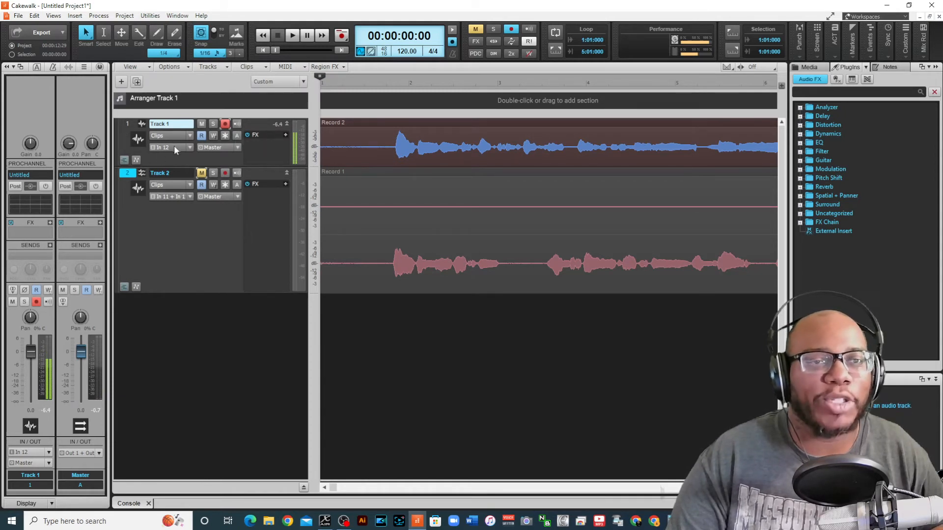
left_click(172, 148)
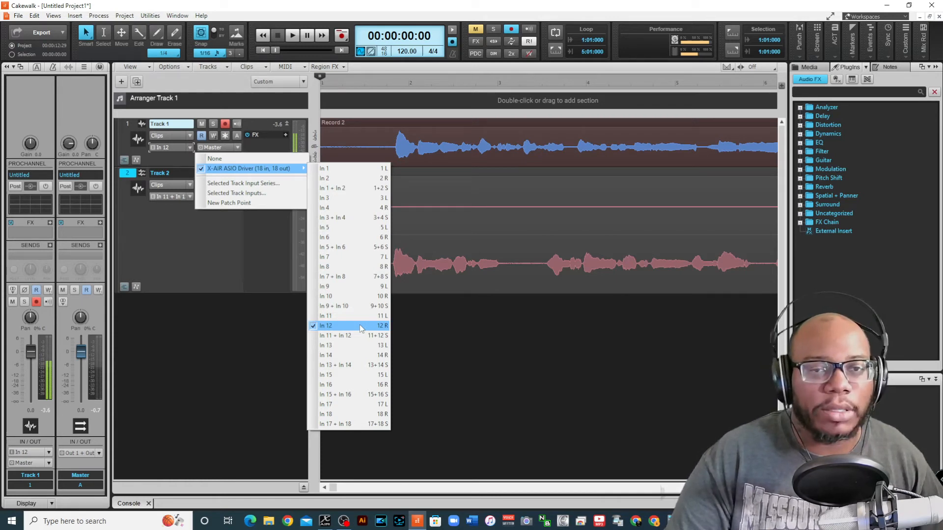
mouse_move(356, 168)
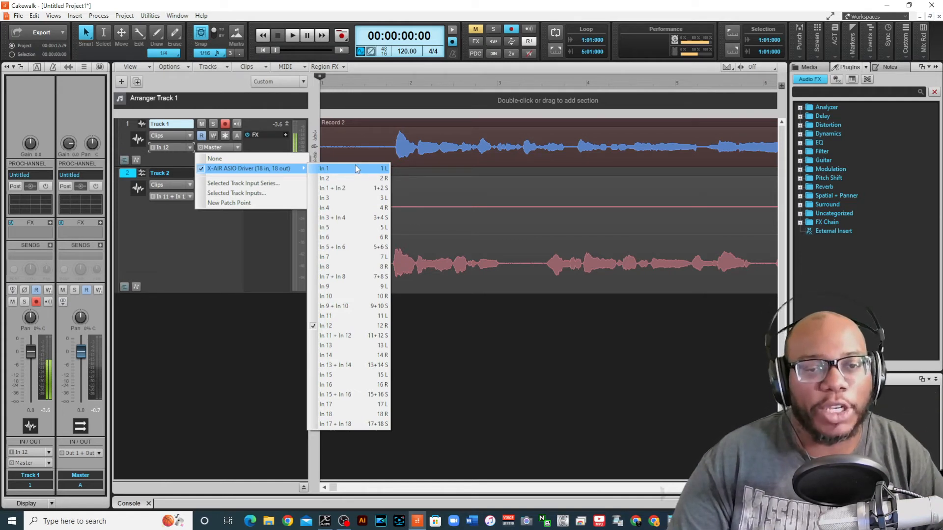
mouse_move(360, 325)
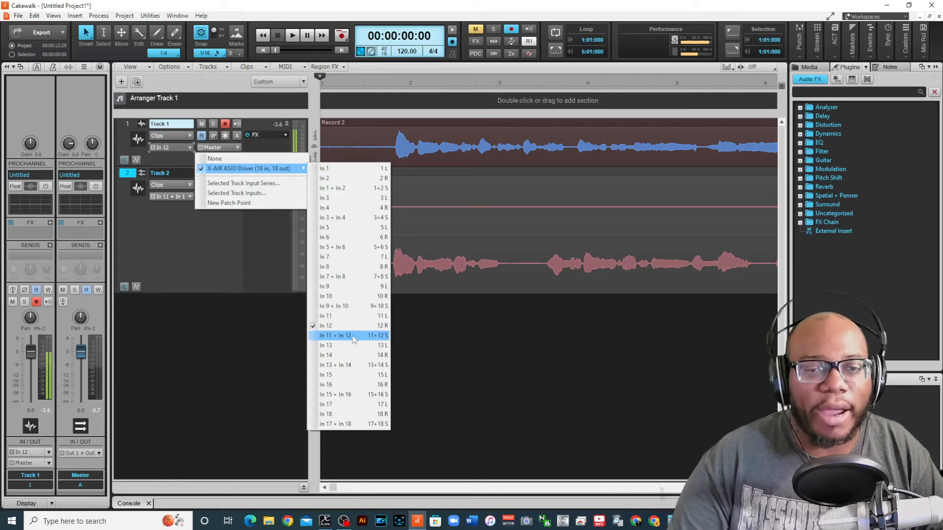
left_click(335, 335)
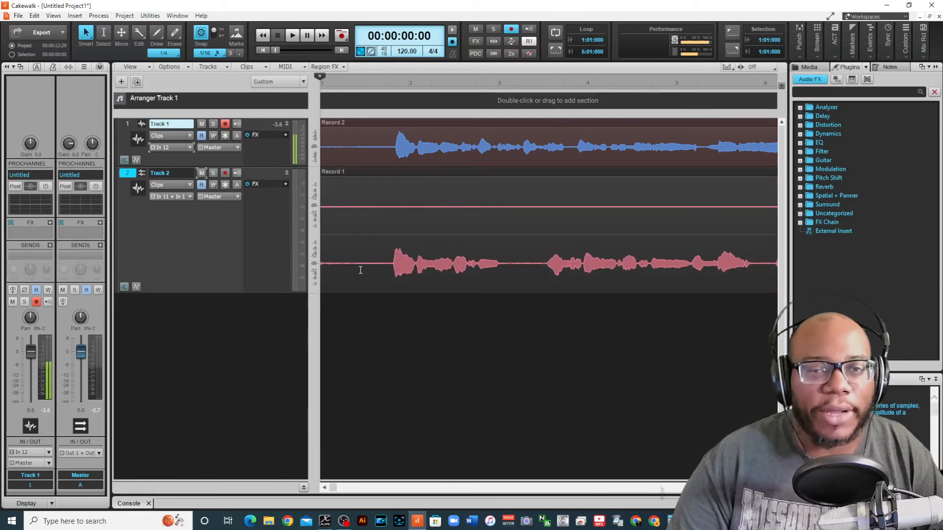
left_click(202, 174)
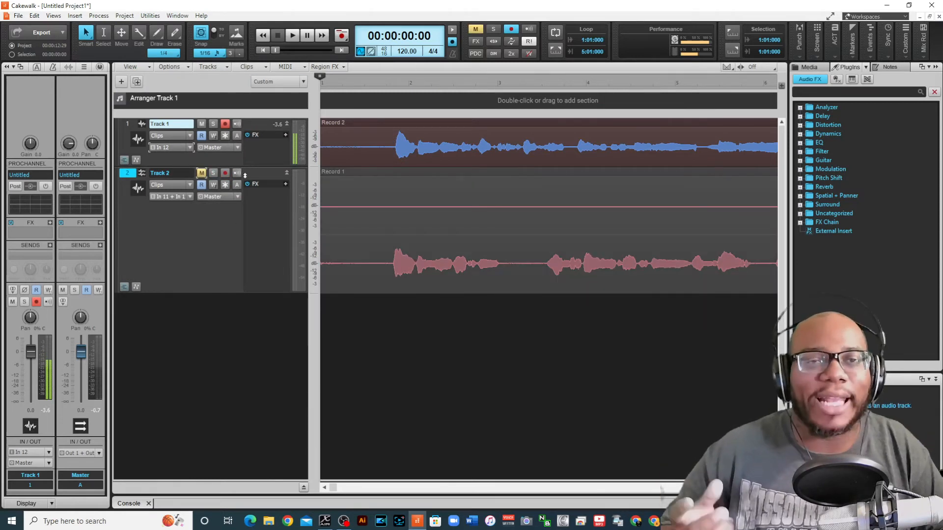